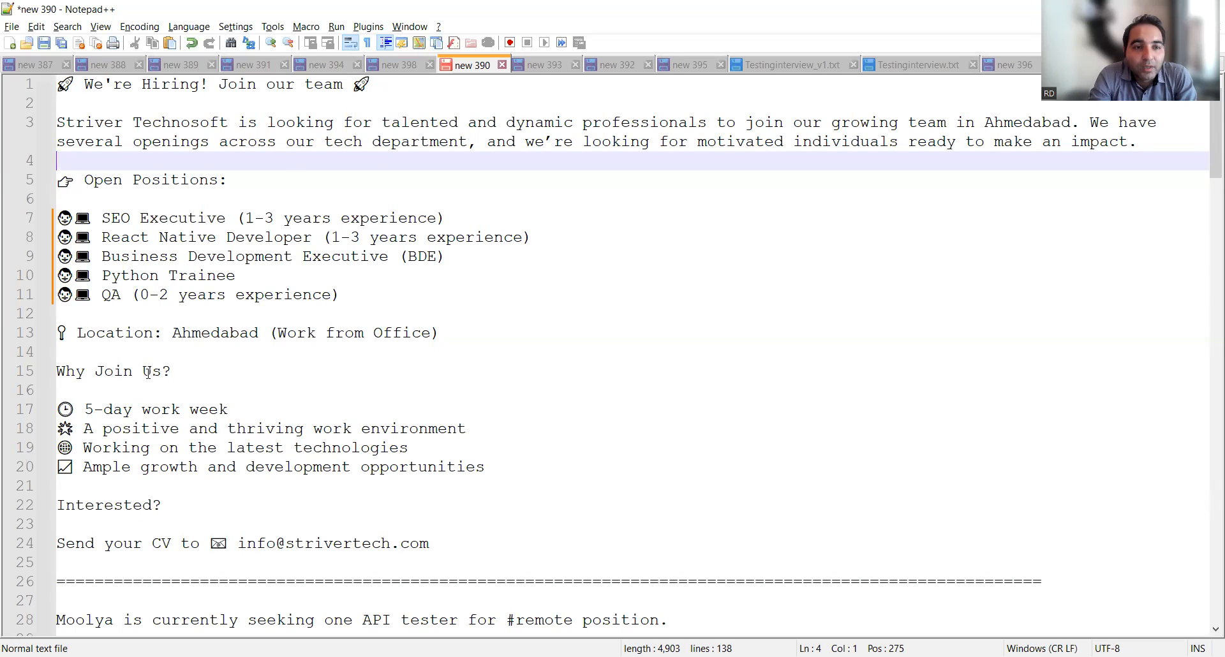
Scroll past the Striver Technosoft benefits and highlight the info@ contact email on line 24.
scroll("down", 3)
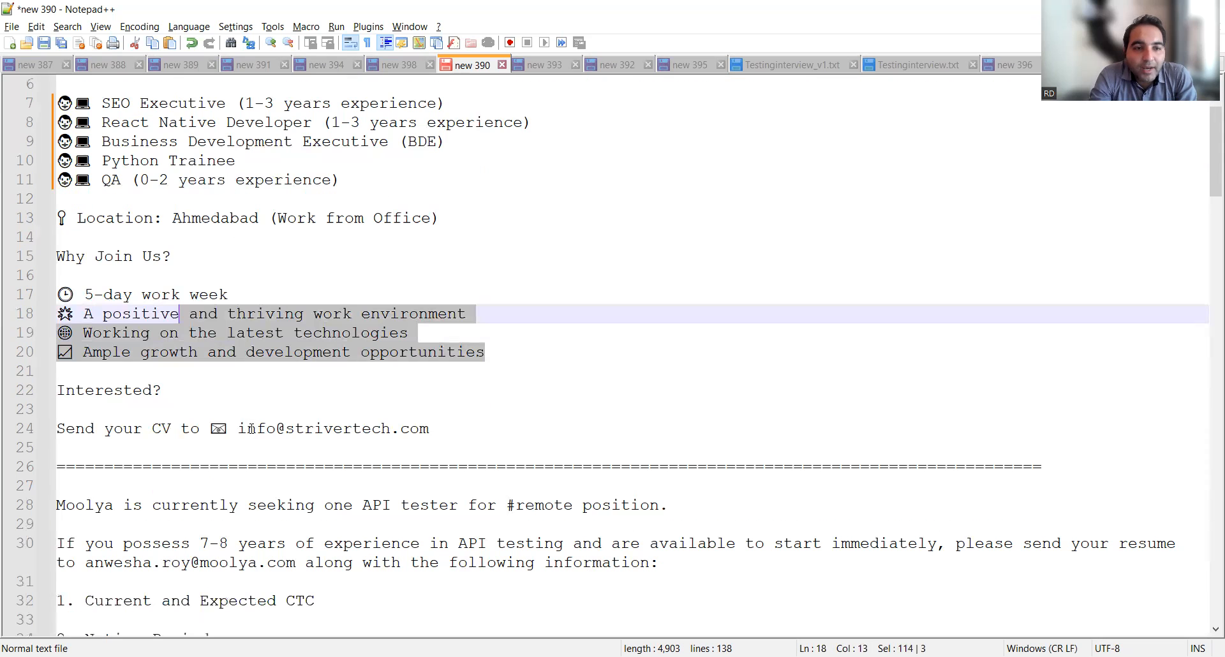
double_click(250, 429)
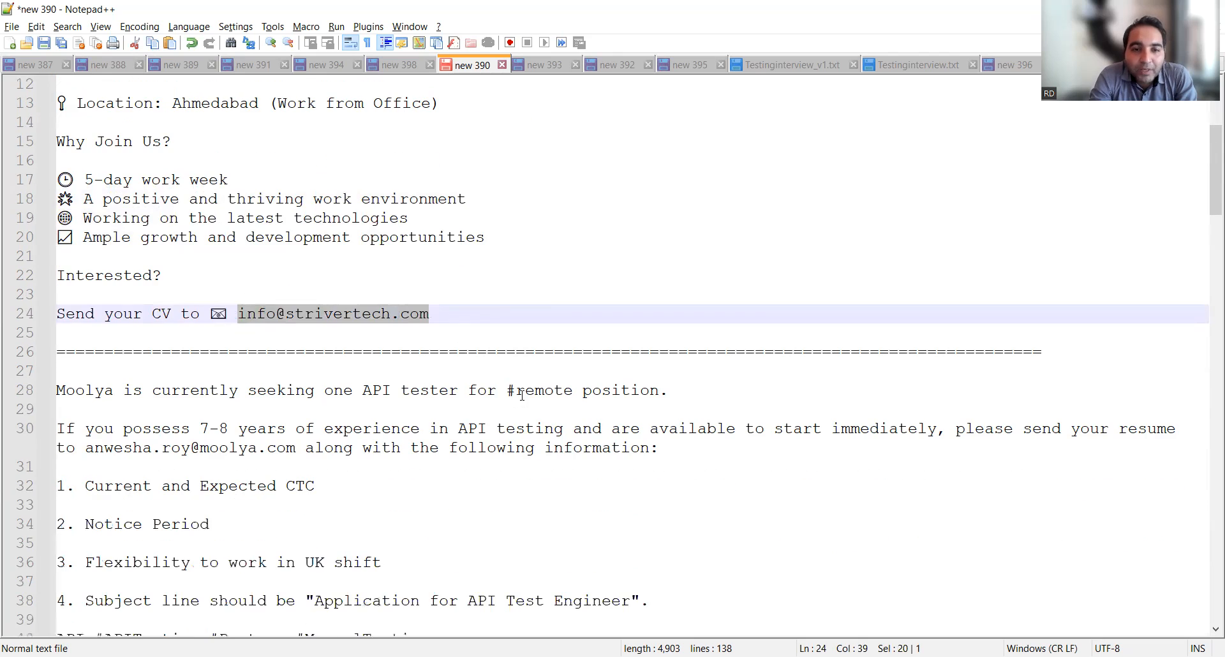
Highlight the Moolya listing's current and expected CTC request and the quoted email subject line.
scroll("down", 3)
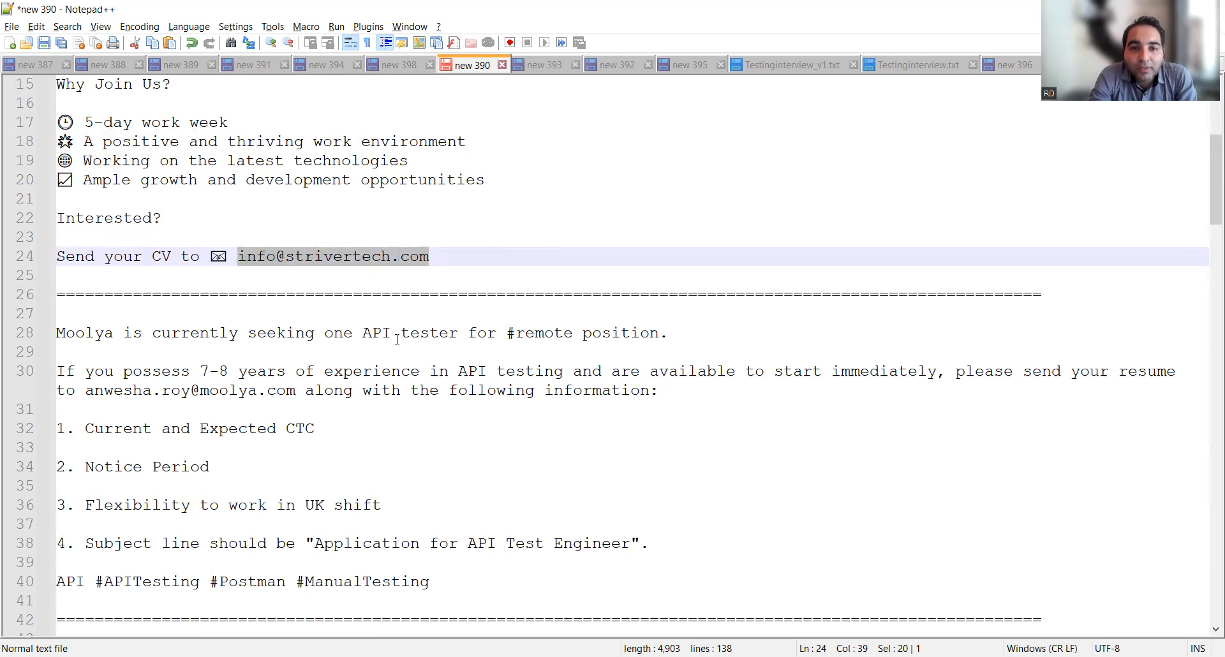
scroll("down", 3)
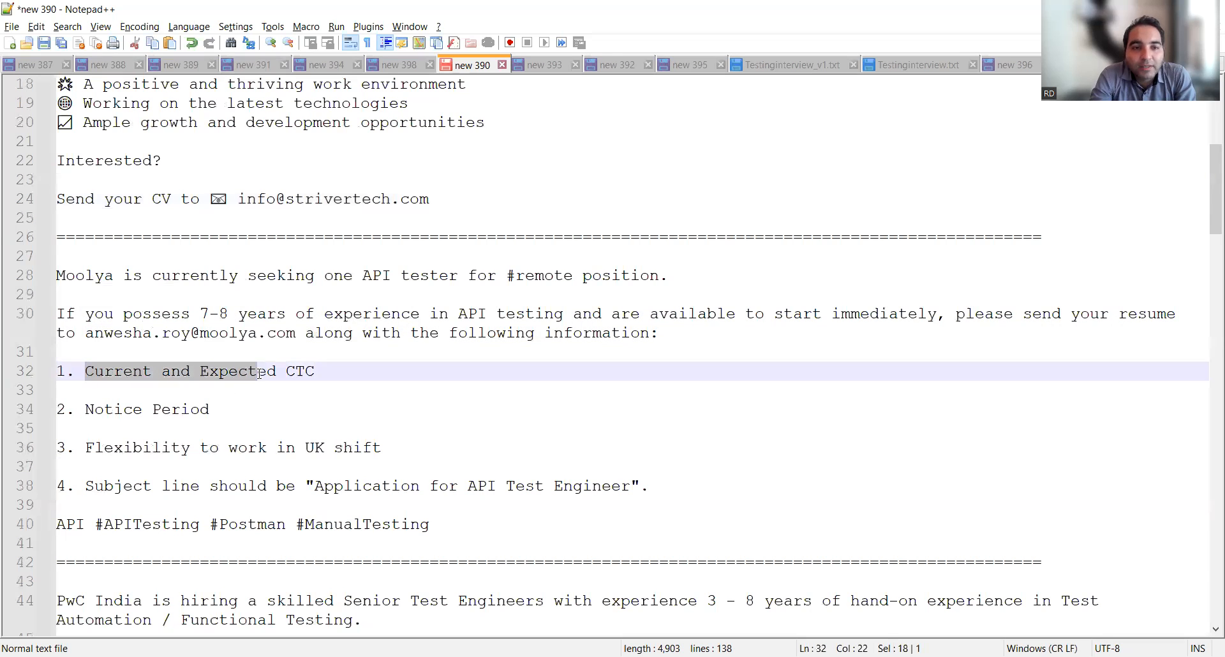
double_click(113, 409)
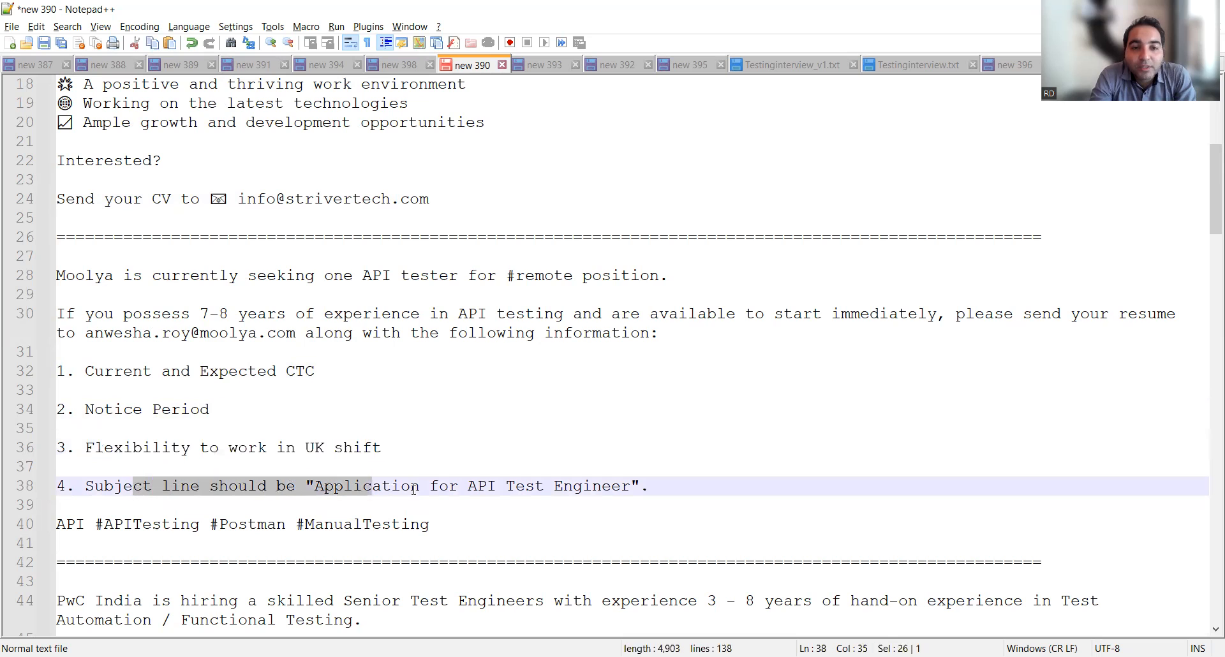
left_click_drag(418, 485, 629, 485)
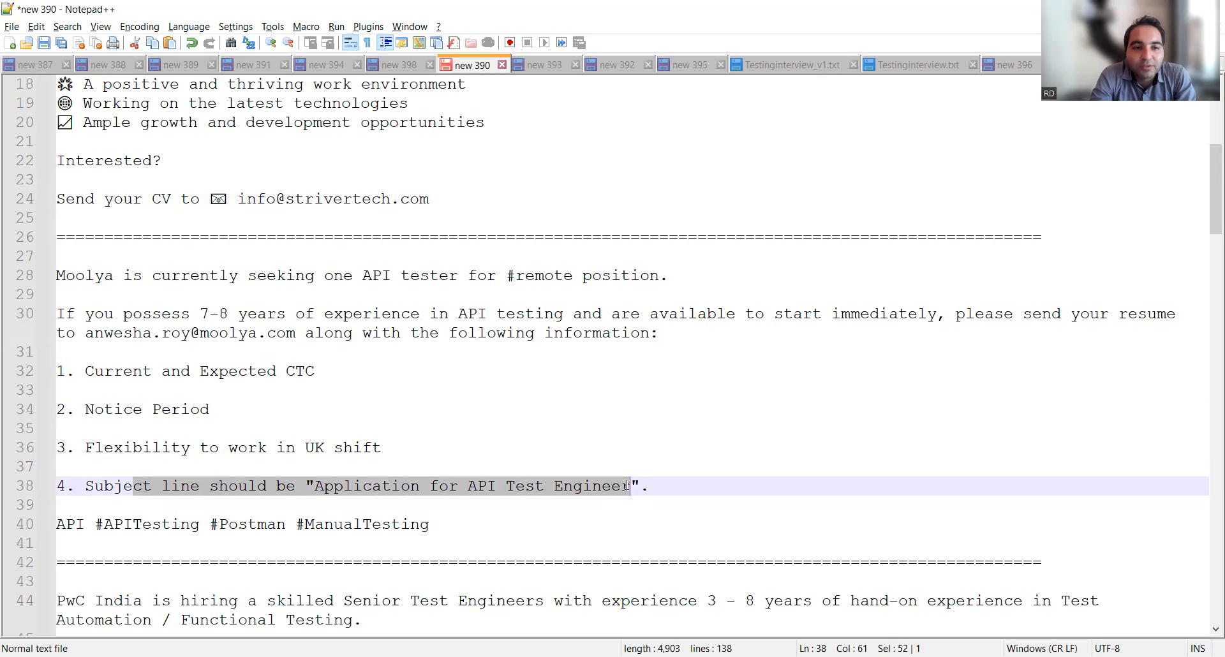
scroll("down", 3)
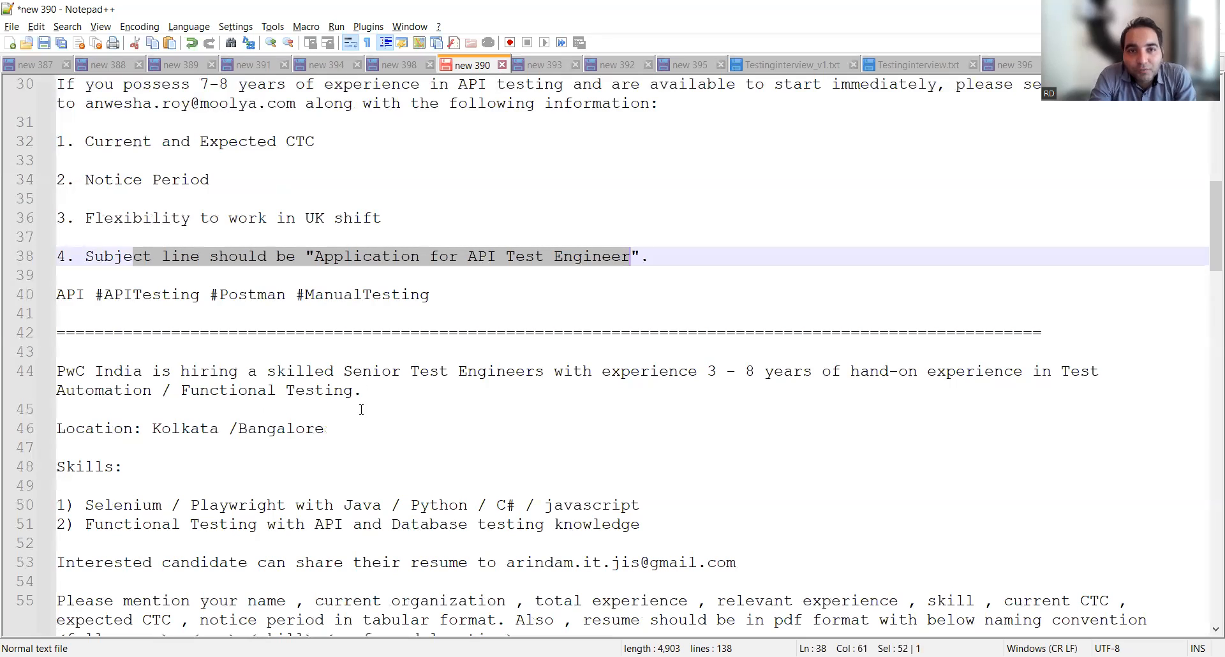
Highlight the PwC Skills block and resume submission instructions, then scroll toward the TELUS listing.
scroll("down", 3)
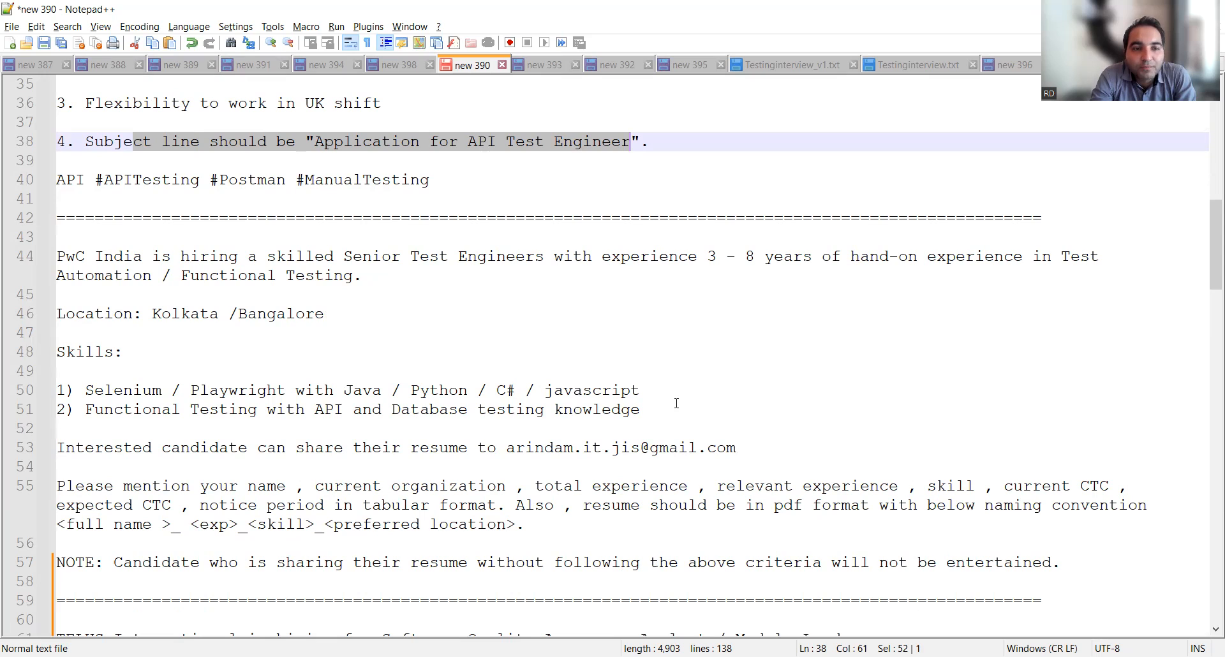
double_click(604, 409)
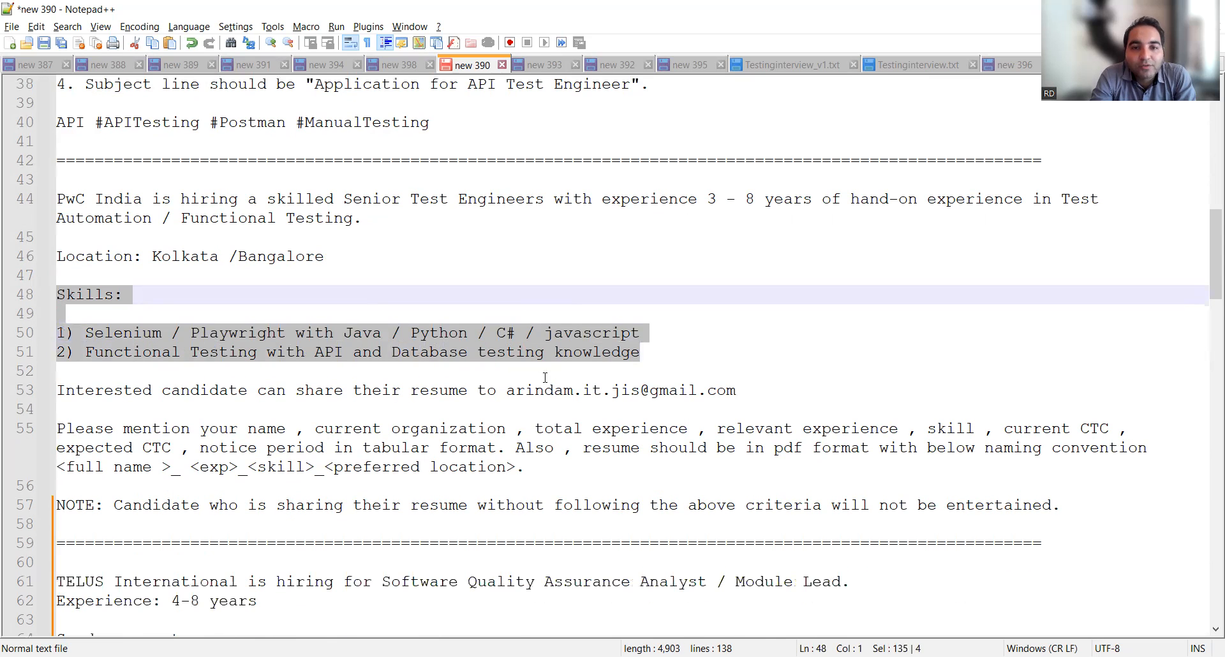
double_click(531, 391)
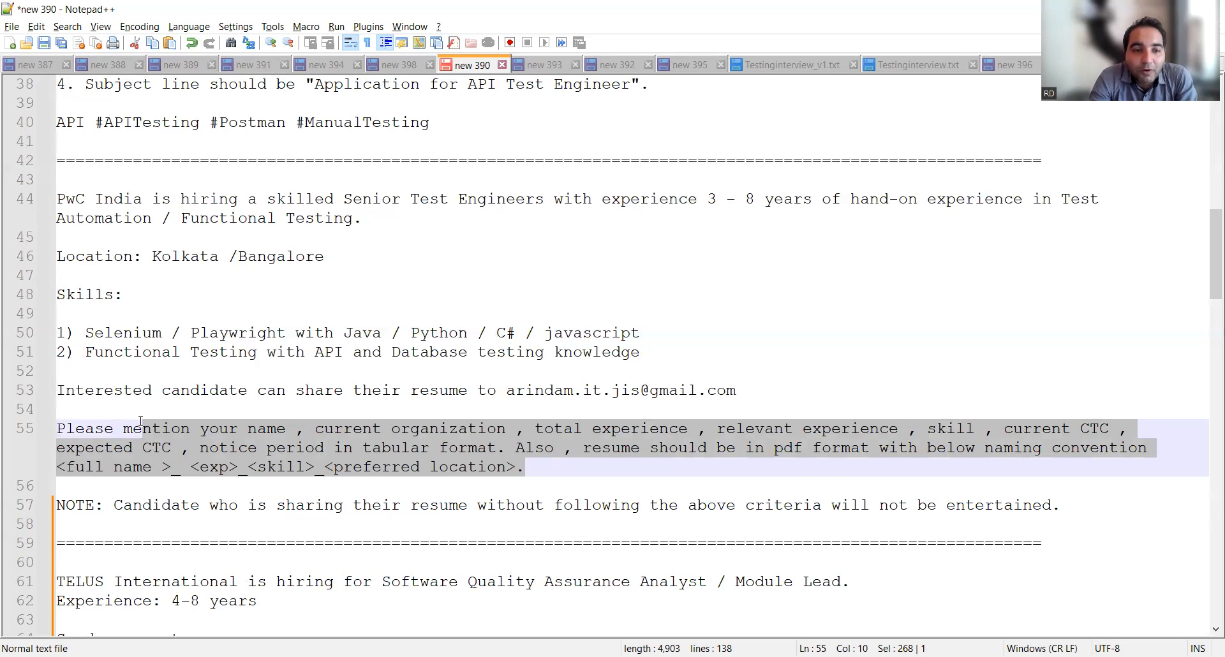
scroll("down", 3)
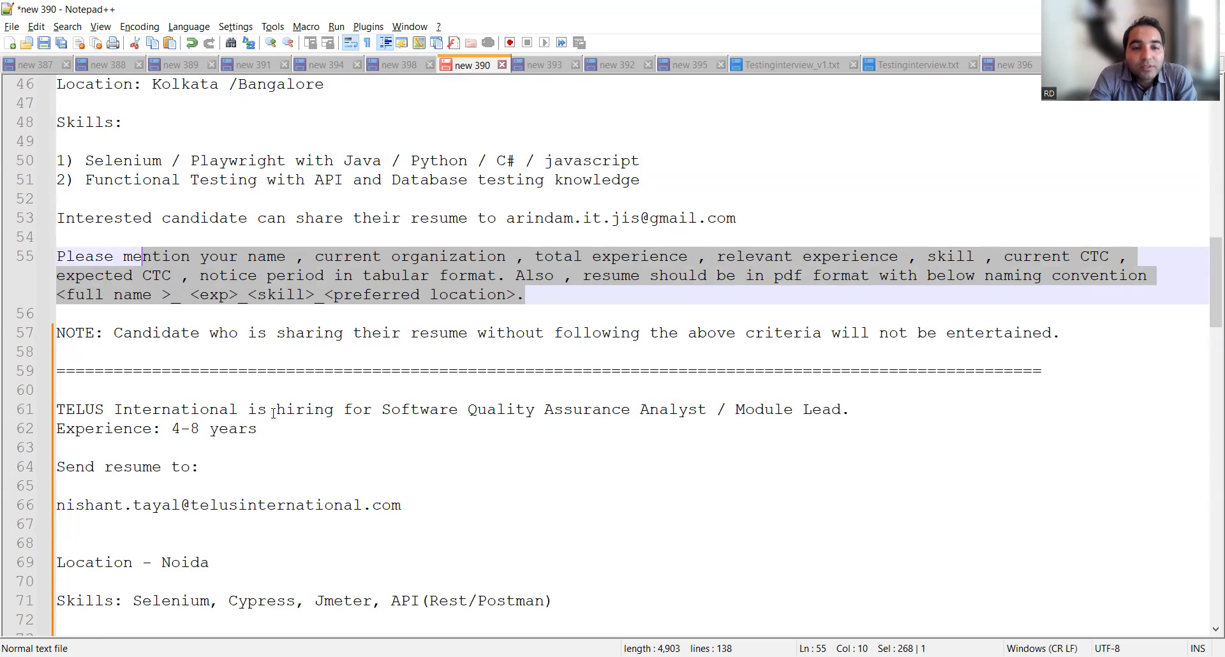
mouse_move(824, 409)
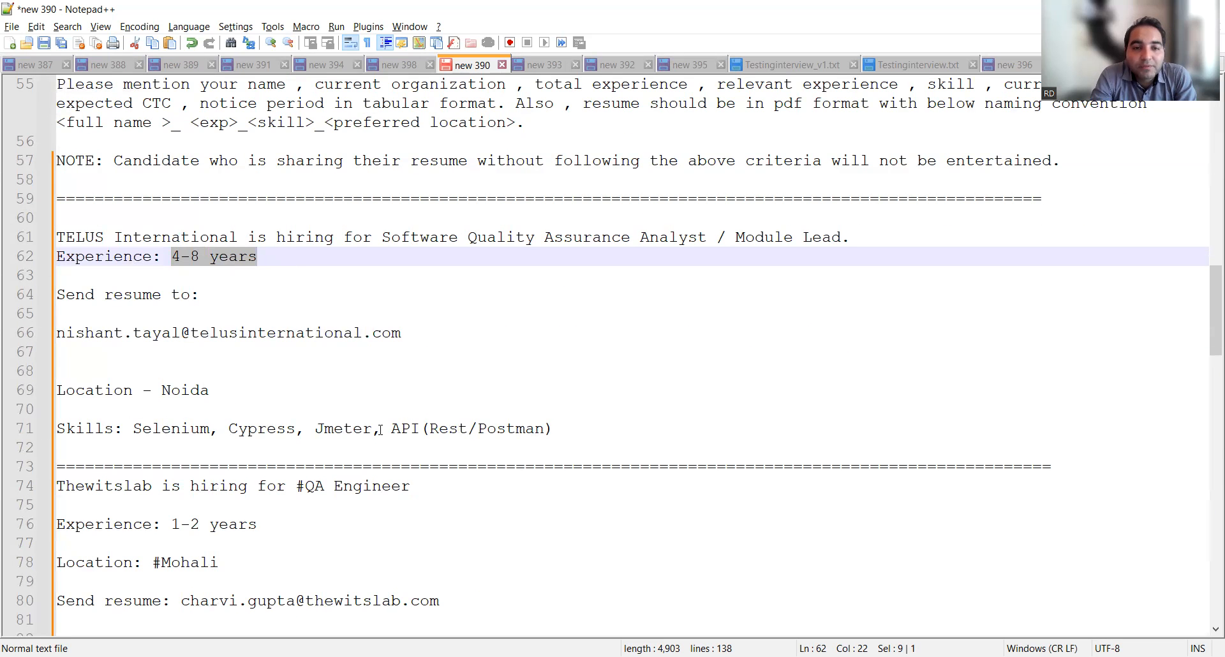
Scroll down to the Thewitslab 'Send resume' line 80.
scroll("down", 3)
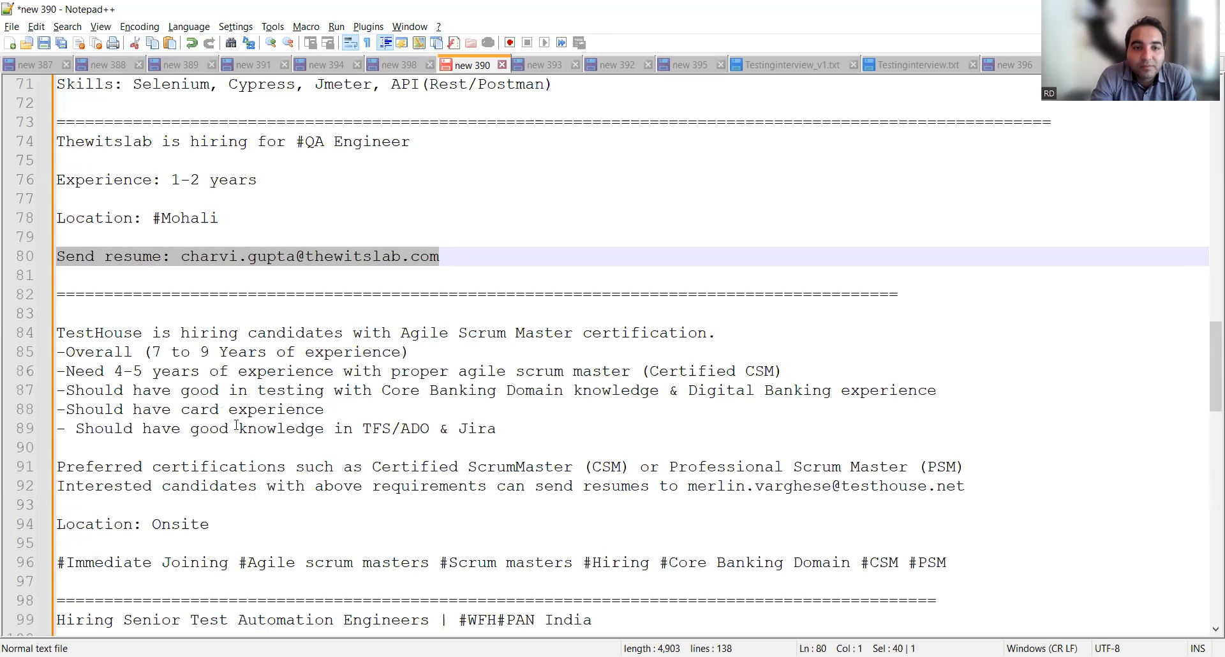
Highlight 'Onsite' on line 94, then scroll to the 5 to 8 years experience requirement.
scroll("down", 3)
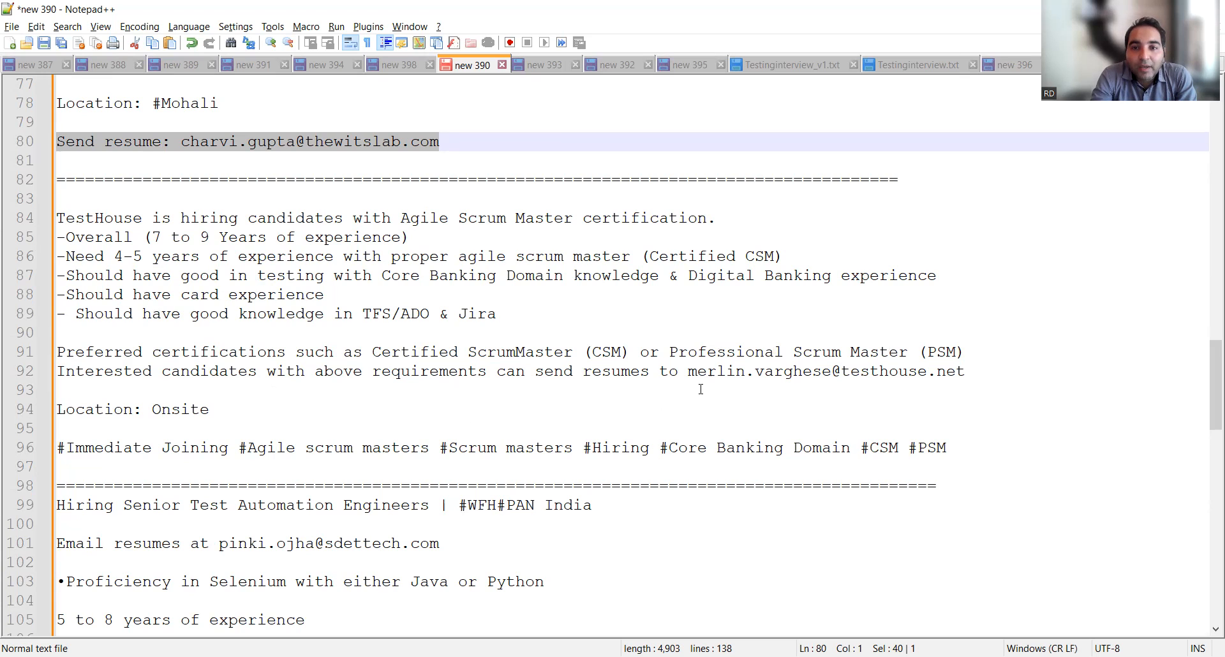
double_click(826, 371)
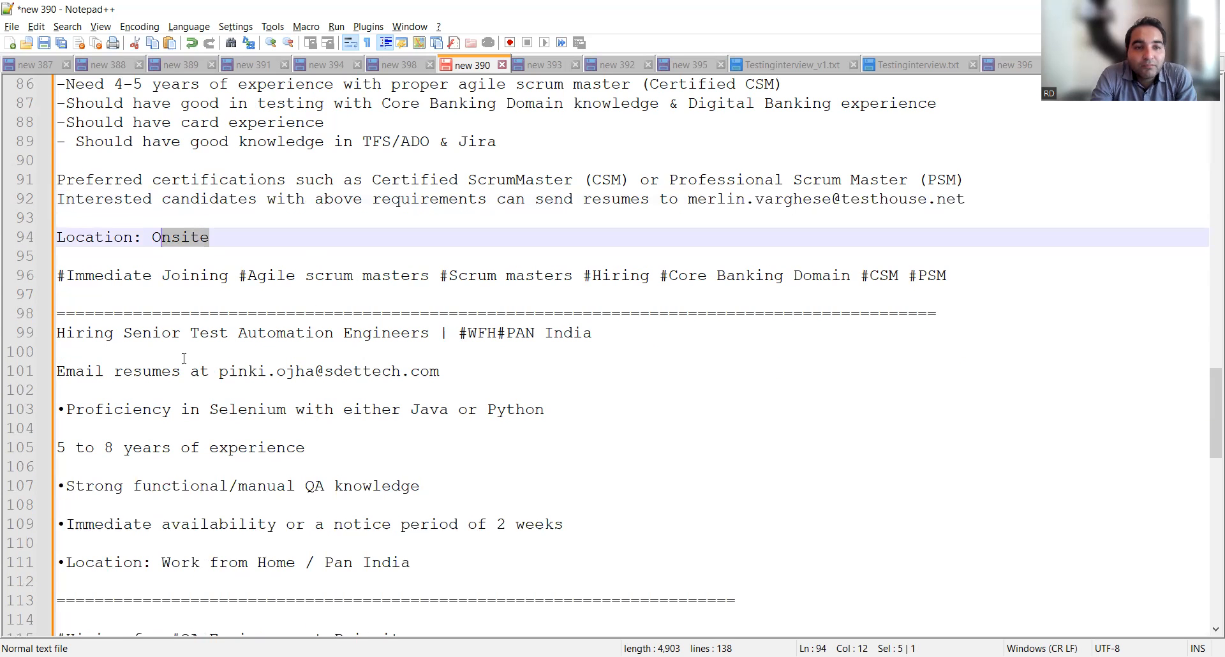
scroll("down", 3)
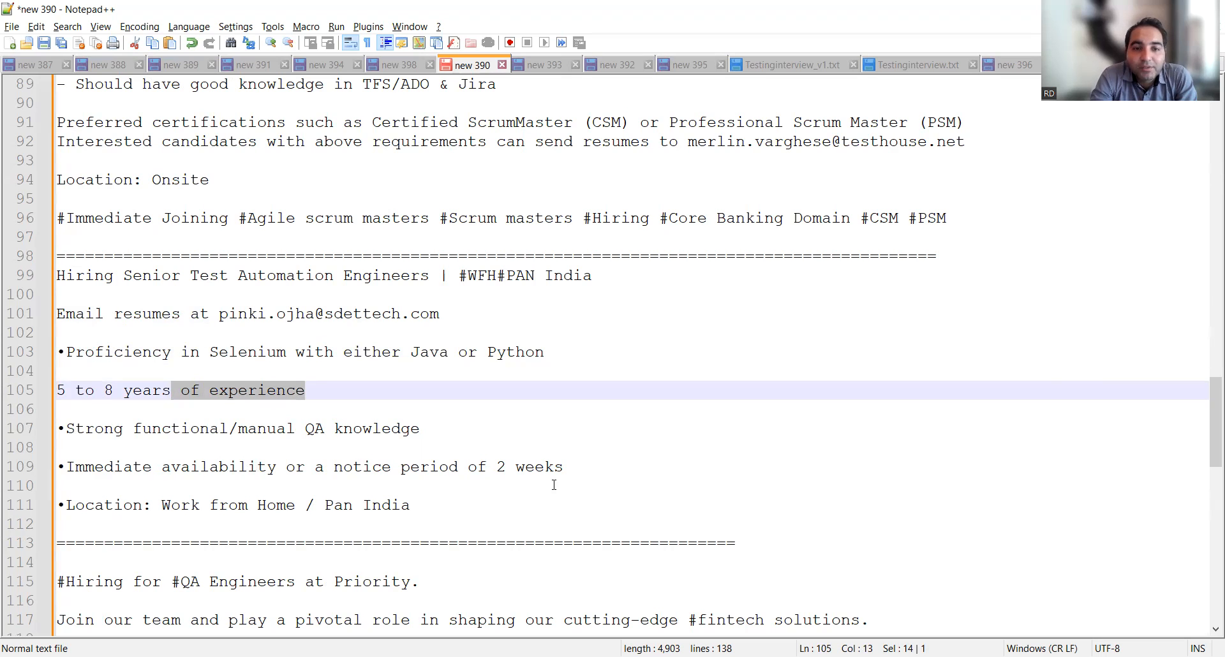
Scroll through the Priority QA Engineers post to the final Manual QA Engineer listing.
scroll("down", 3)
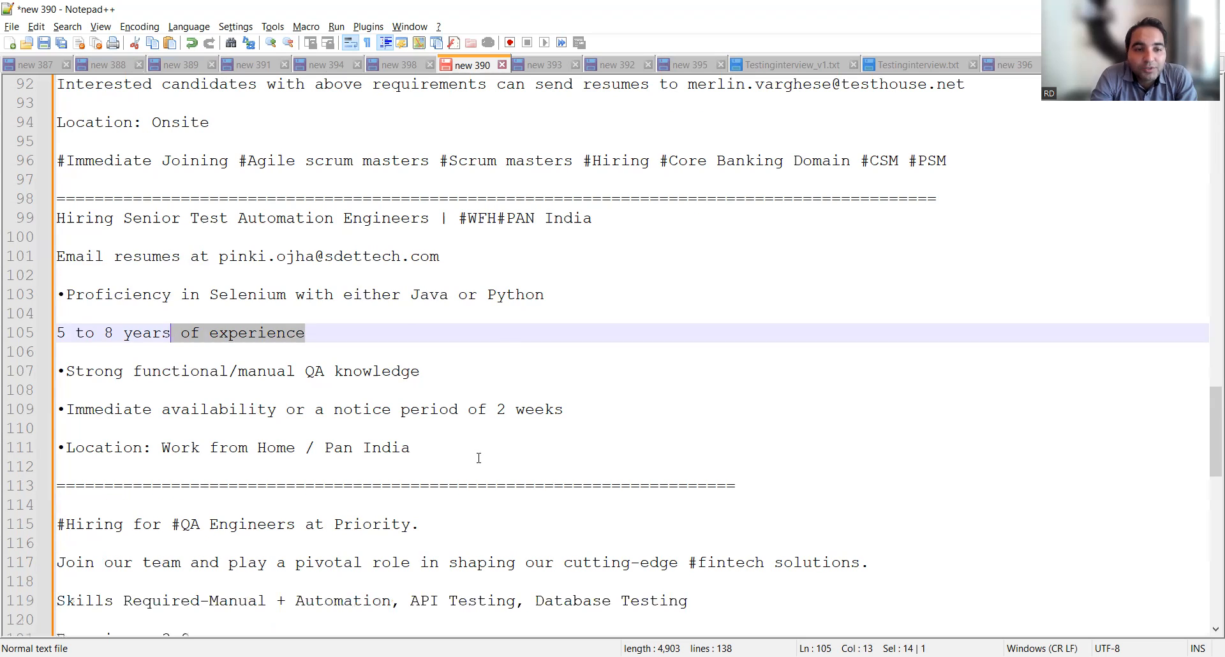
scroll("down", 3)
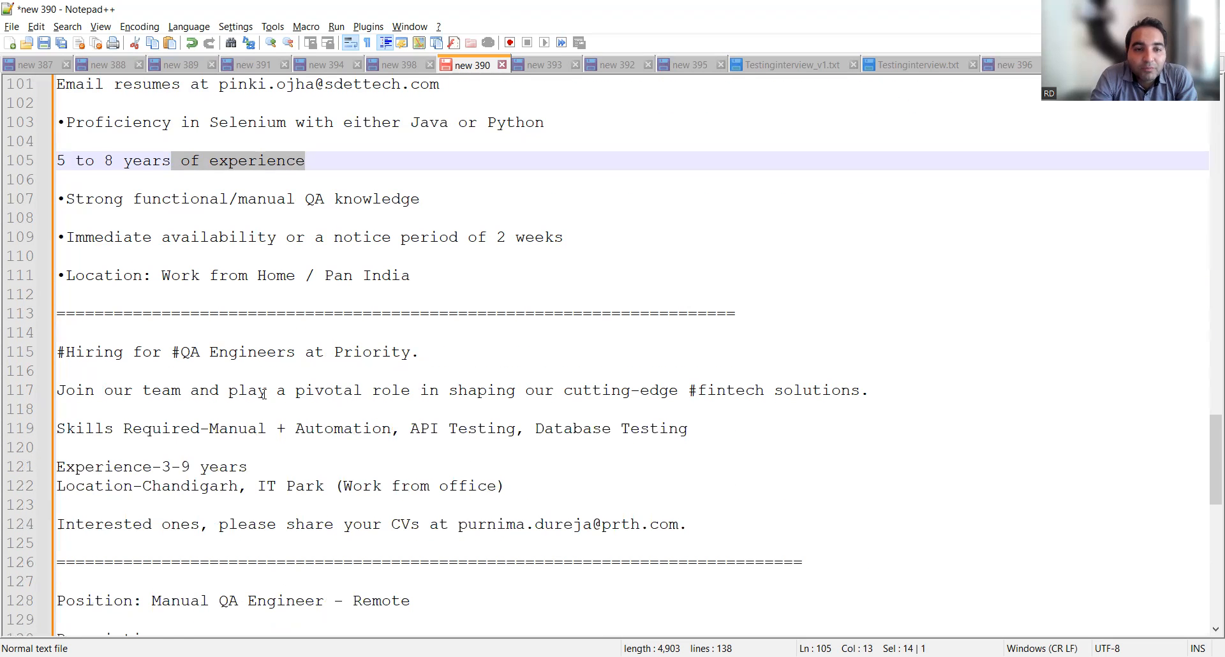
mouse_move(266, 489)
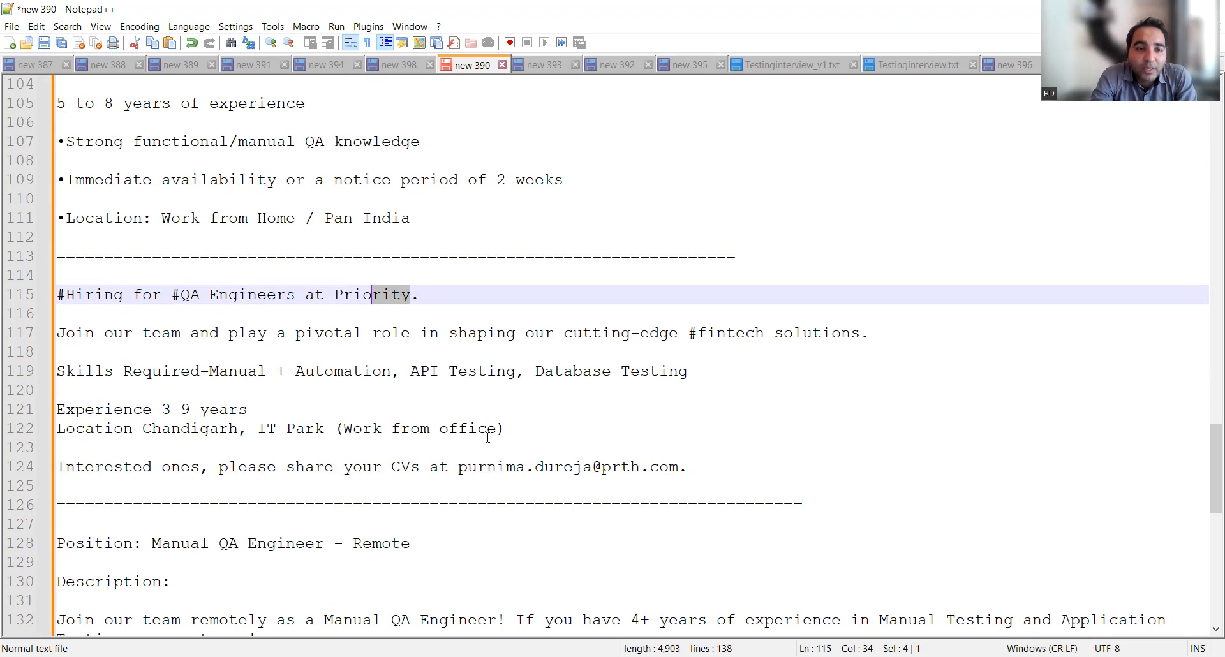
scroll("down", 3)
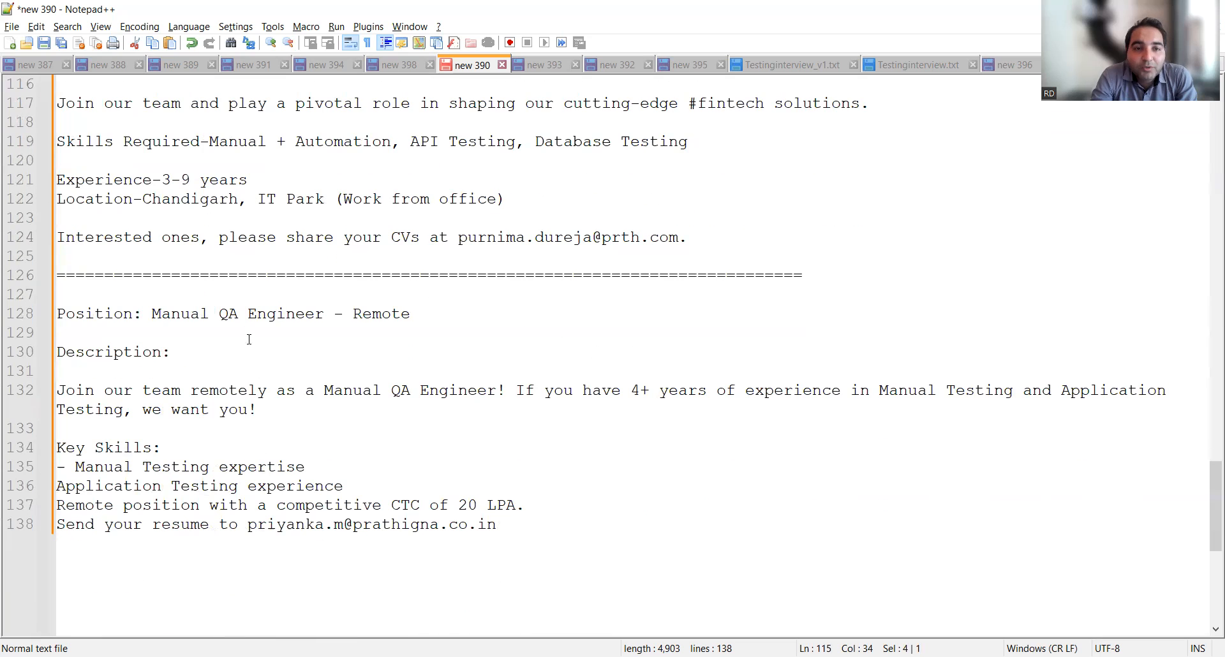